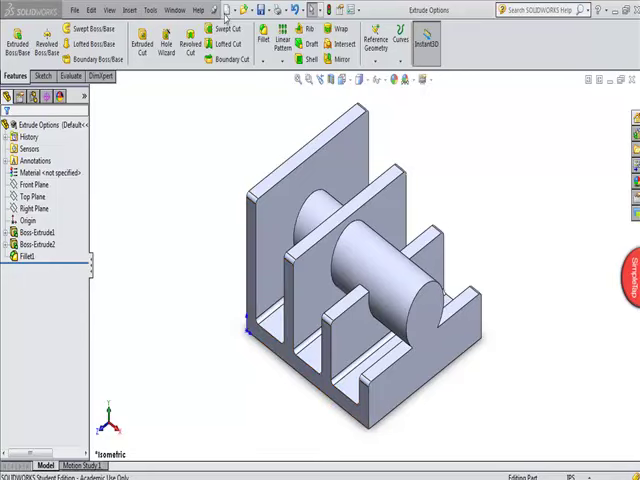
# Step: Create a new blank Part document from the New SOLIDWORKS Document dialog
pyautogui.click(225, 9)
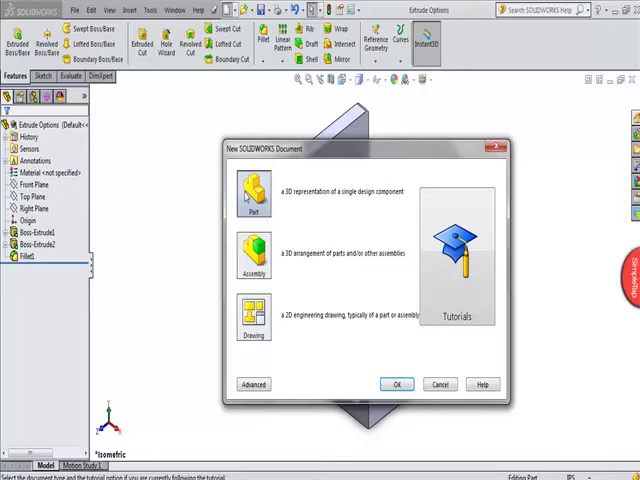
pyautogui.click(396, 384)
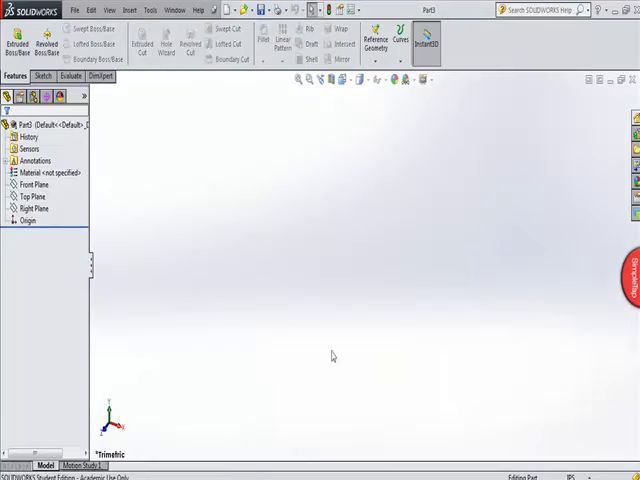
pyautogui.moveTo(404, 79)
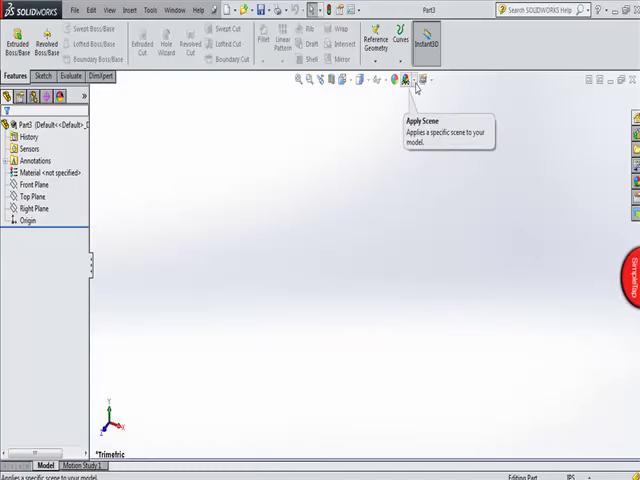
# Step: Confirm IPS (inch, pound, second) under Document Properties > Units in Tools > Options
pyautogui.click(405, 79)
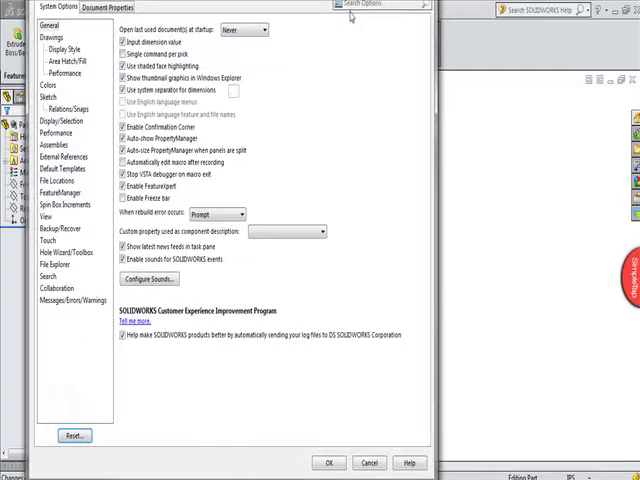
pyautogui.click(100, 8)
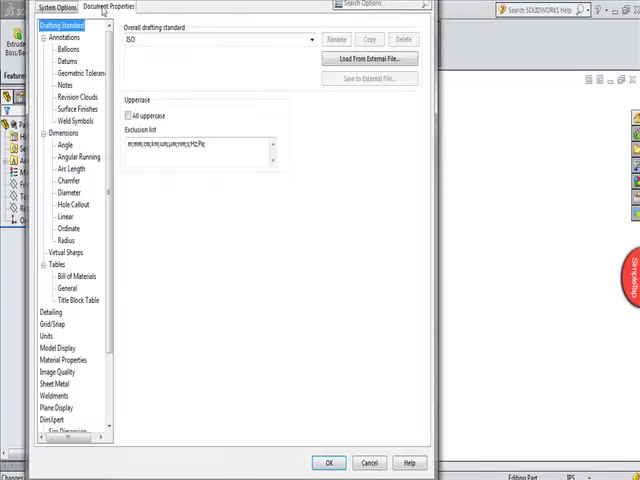
pyautogui.click(311, 40)
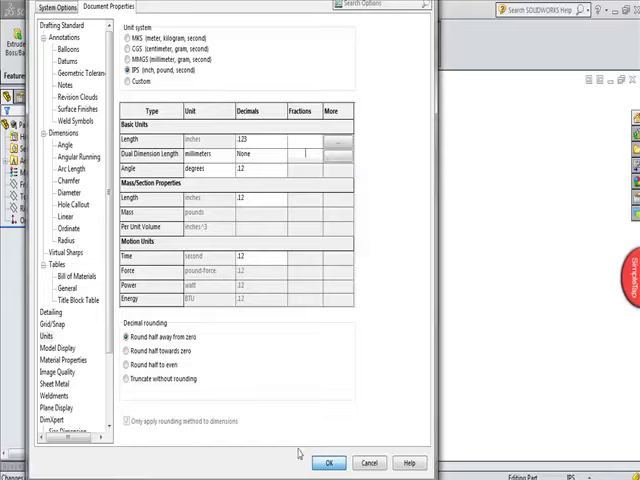
pyautogui.click(329, 462)
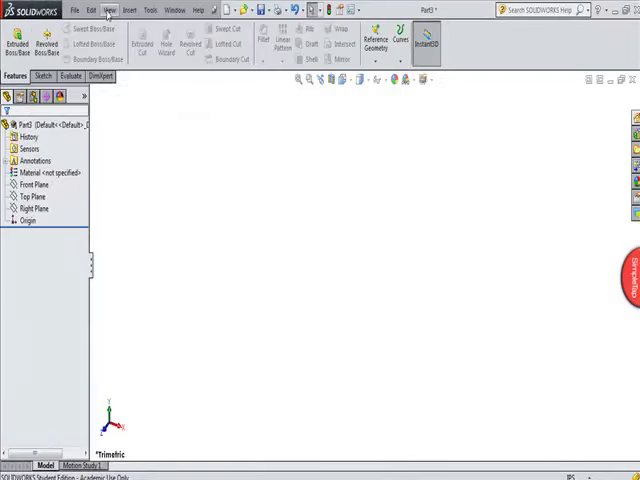
# Step: Open the View display options to turn on Origins for the blank part
pyautogui.click(109, 10)
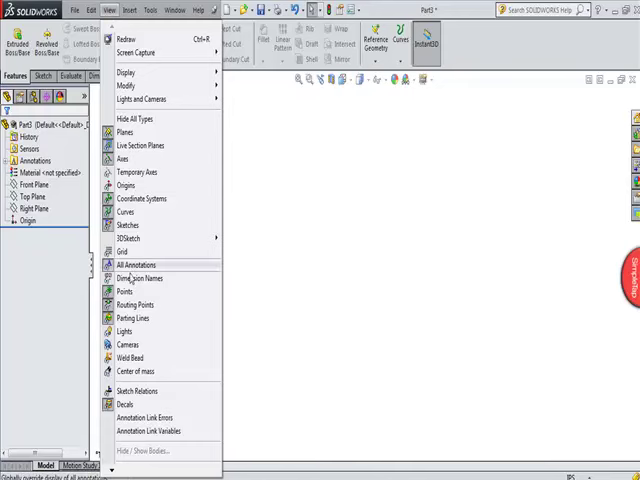
pyautogui.moveTo(126, 344)
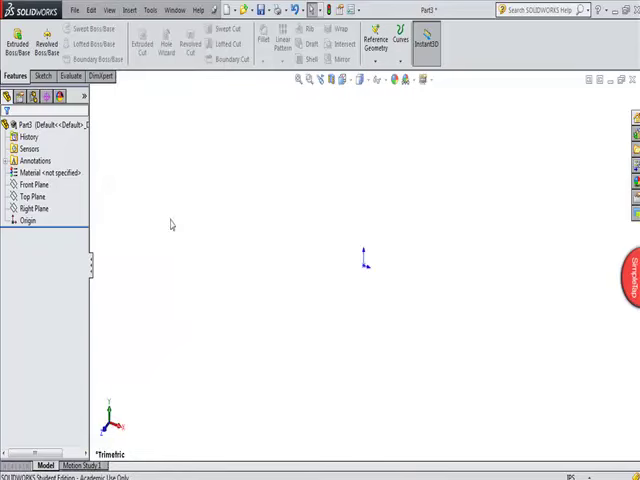
pyautogui.moveTo(240, 343)
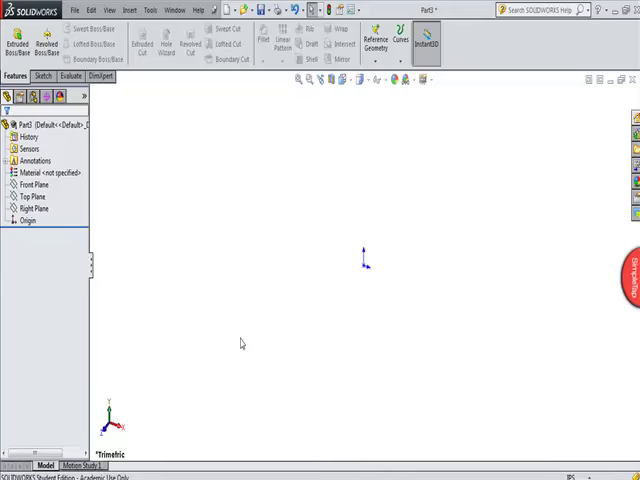
pyautogui.moveTo(240, 252)
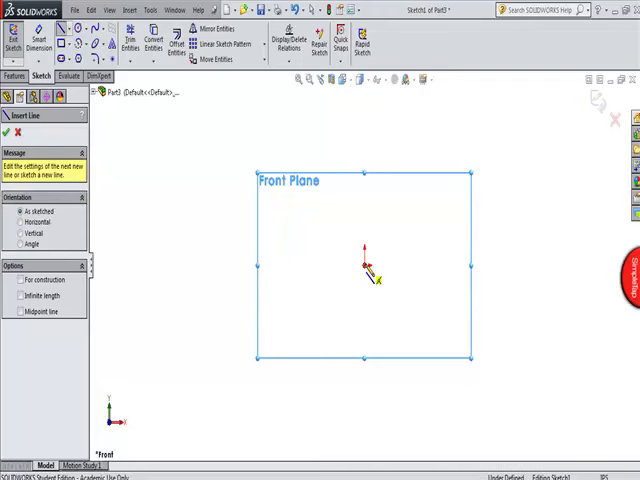
# Step: Sketch on the Front Plane, drawing the first outline line up from the origin
pyautogui.moveTo(368, 263); pyautogui.dragTo(378, 128)
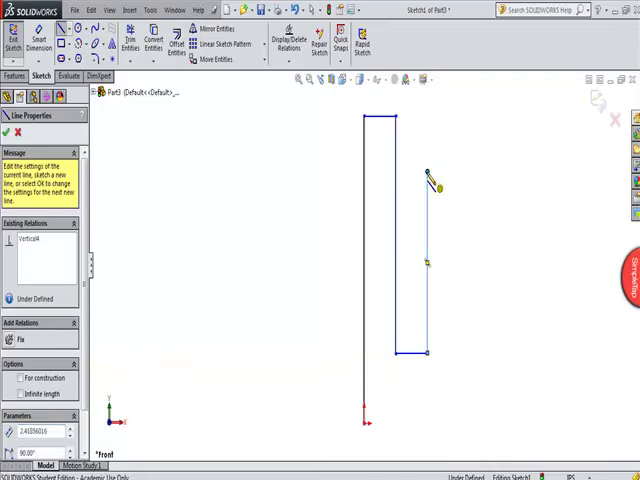
# Step: Draw the remaining prong lines and close the comb profile back at the origin
pyautogui.moveTo(430, 185); pyautogui.dragTo(455, 173)
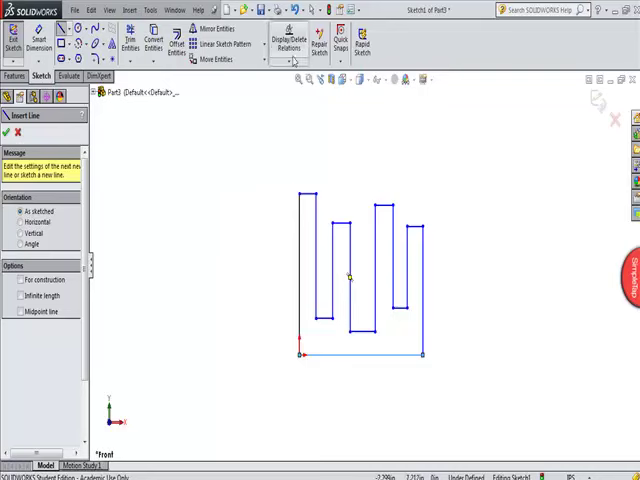
# Step: Exit the Line tool so the closed comb outline appears as Sketch1
pyautogui.click(286, 40)
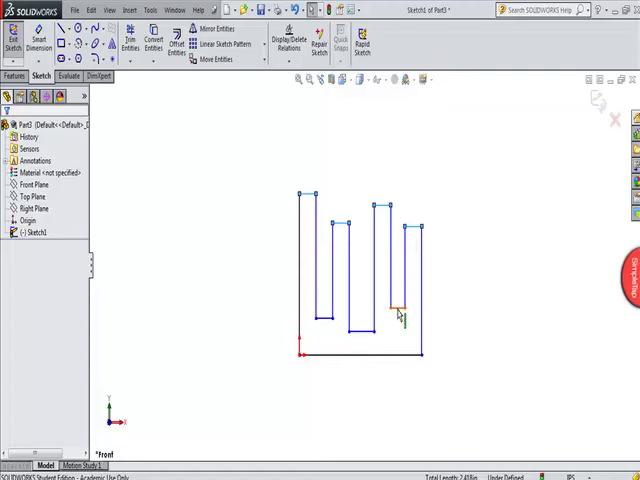
# Step: Apply a Collinear relation to the three slot bottom lines so they sit level
pyautogui.click(288, 40)
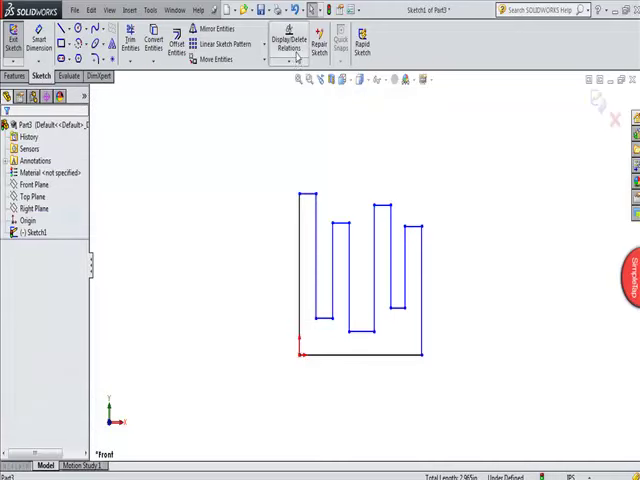
pyautogui.click(292, 42)
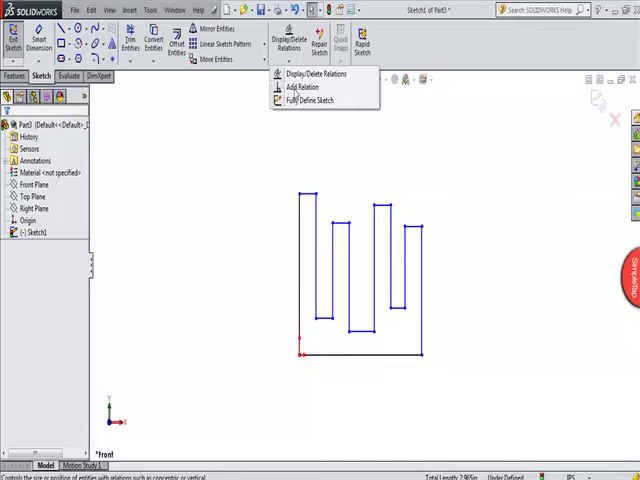
pyautogui.click(310, 88)
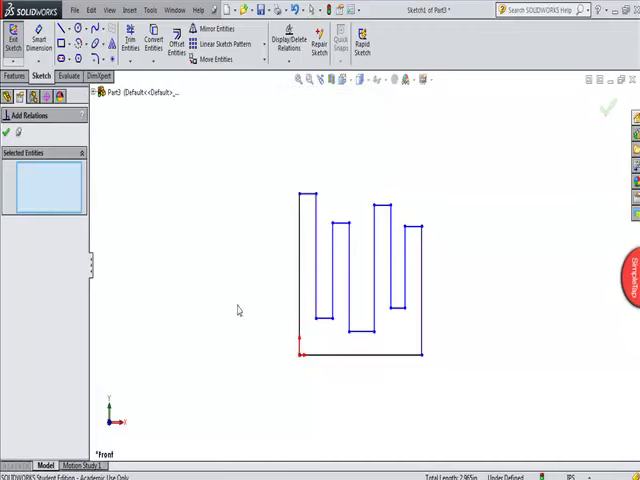
pyautogui.click(360, 334)
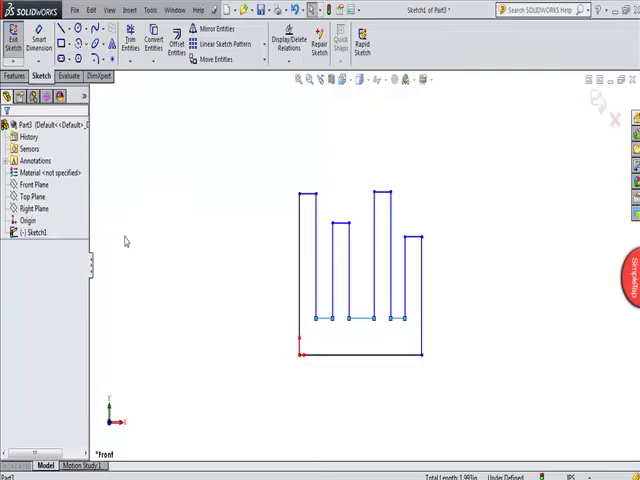
pyautogui.moveTo(227, 241)
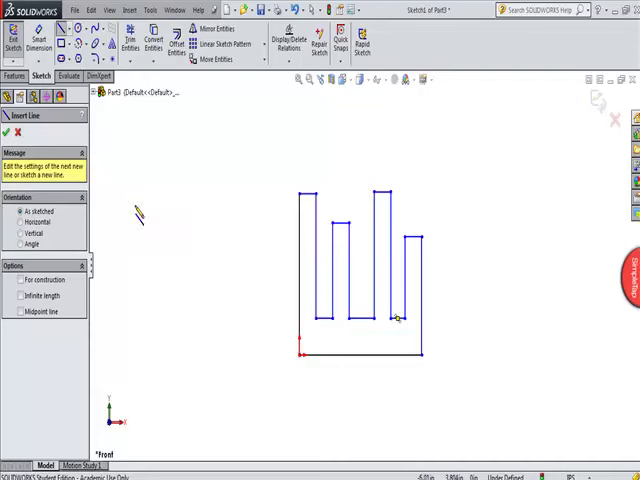
# Step: Delete the stray T-shaped lines and turn on View > Sketch Relations markers
pyautogui.moveTo(130, 201); pyautogui.dragTo(203, 206)
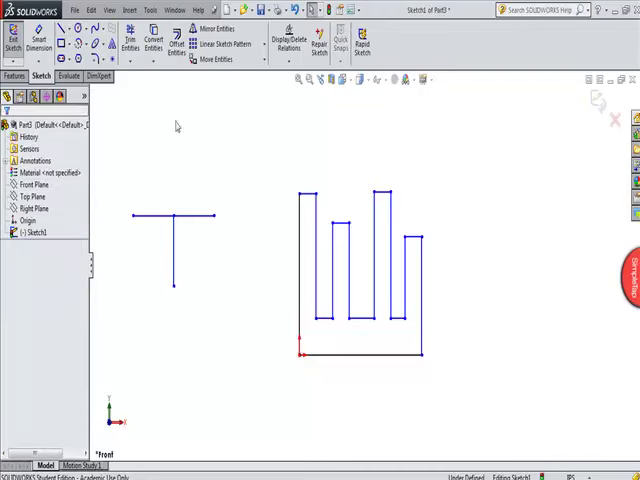
pyautogui.click(106, 10)
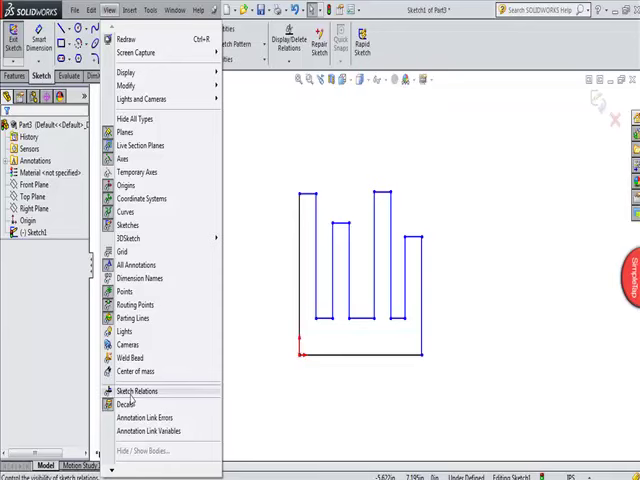
pyautogui.click(137, 391)
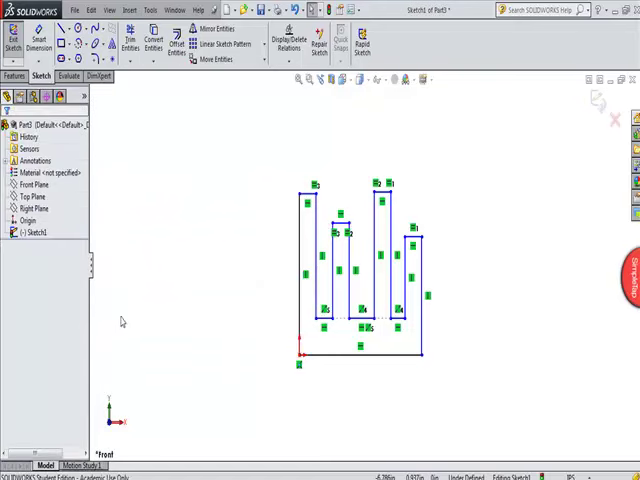
pyautogui.click(60, 40)
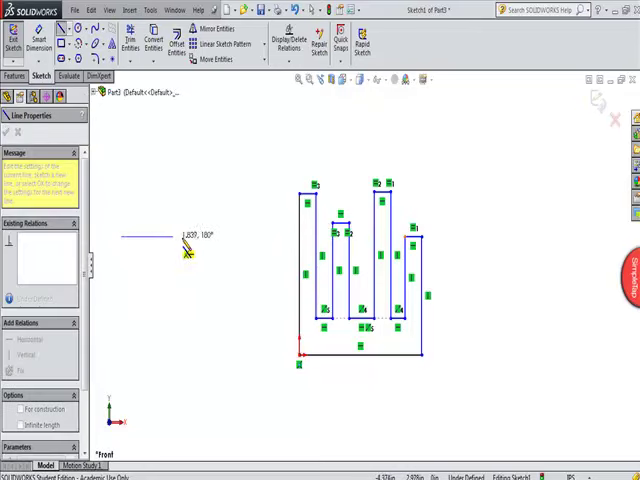
pyautogui.moveTo(125, 237); pyautogui.dragTo(195, 237)
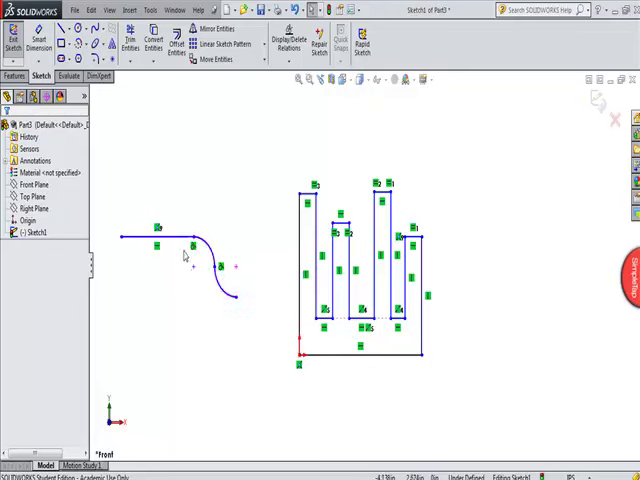
pyautogui.moveTo(198, 328)
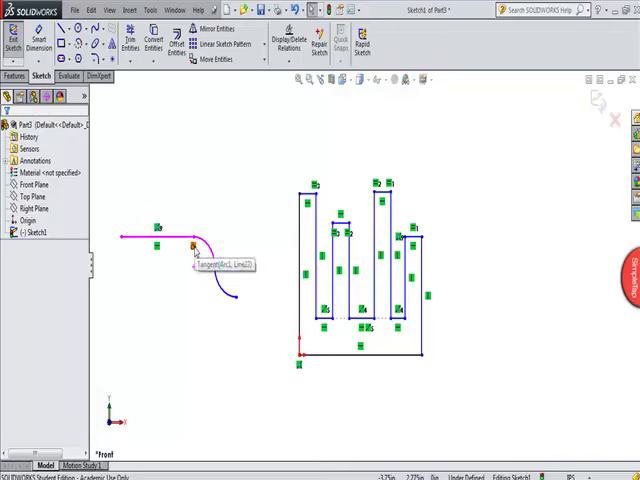
pyautogui.rightClick(190, 245)
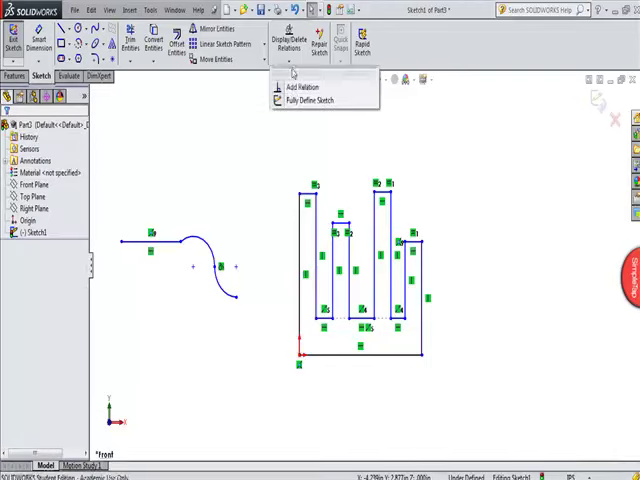
pyautogui.click(290, 87)
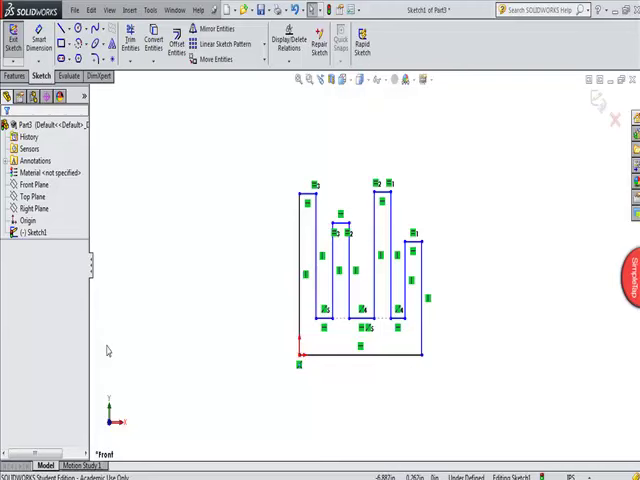
pyautogui.moveTo(129, 323)
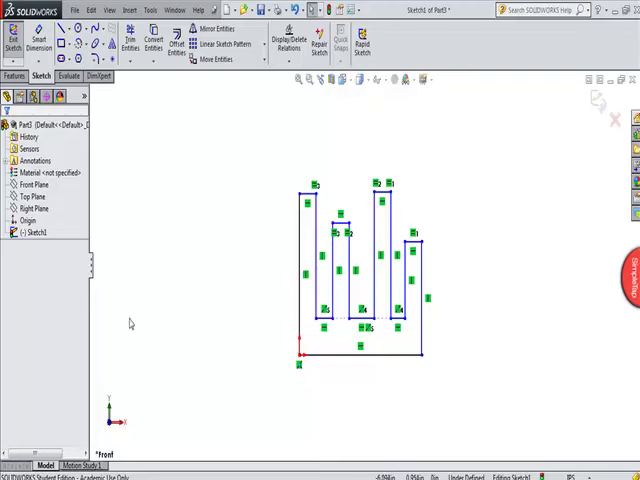
pyautogui.moveTo(32, 42)
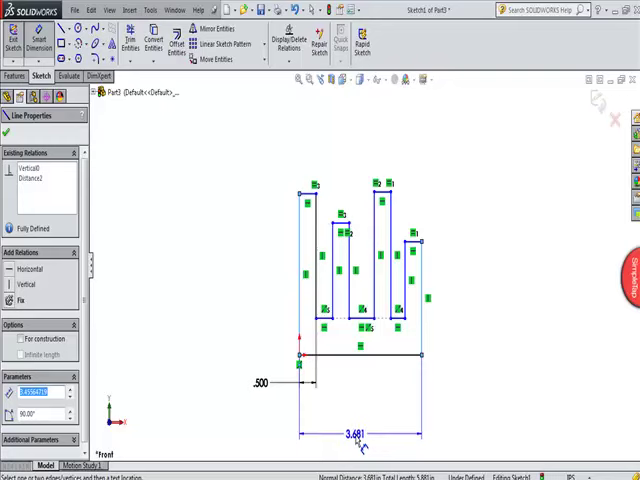
# Step: Dimension the base 6.500 in wide and the ribs 2.000 and 4.000 in from the left
pyautogui.doubleClick(356, 432)
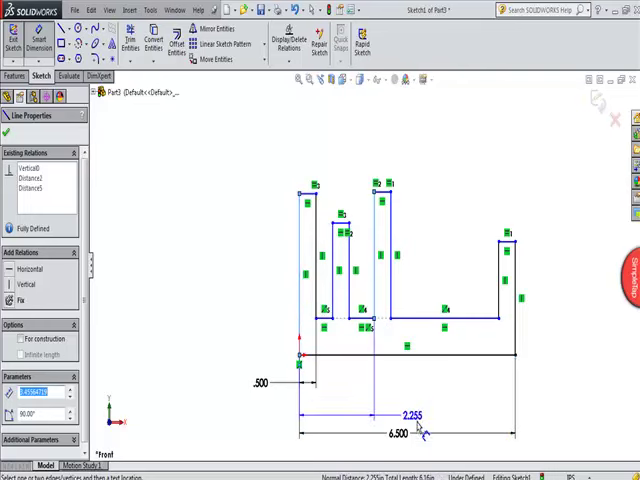
pyautogui.doubleClick(408, 414)
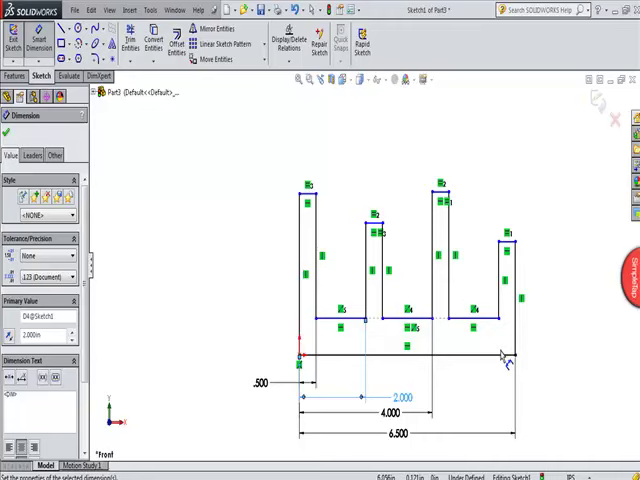
# Step: Dimension the rib heights to 1.5, 2.5, 3.5 and 4.5 in, fully defining the sketch
pyautogui.click(500, 355)
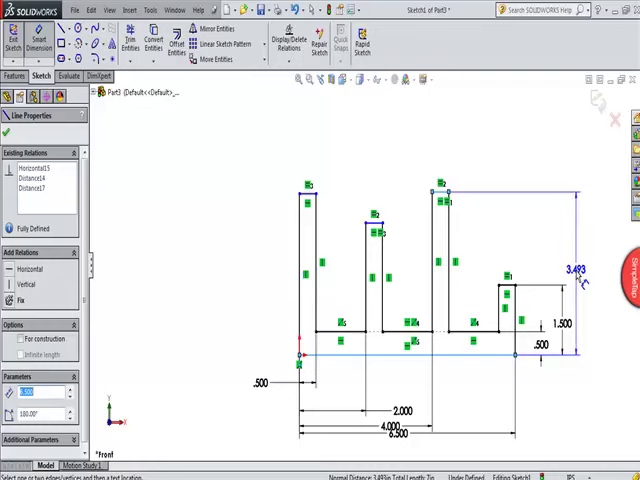
pyautogui.doubleClick(570, 270)
pyautogui.write('2.5')
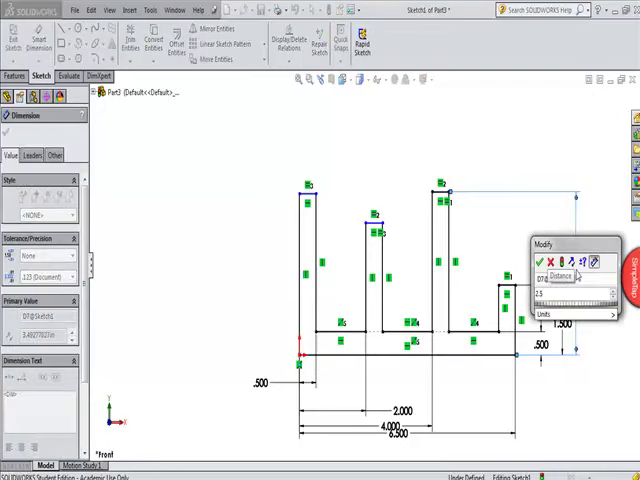
pyautogui.click(539, 262)
pyautogui.write('4')
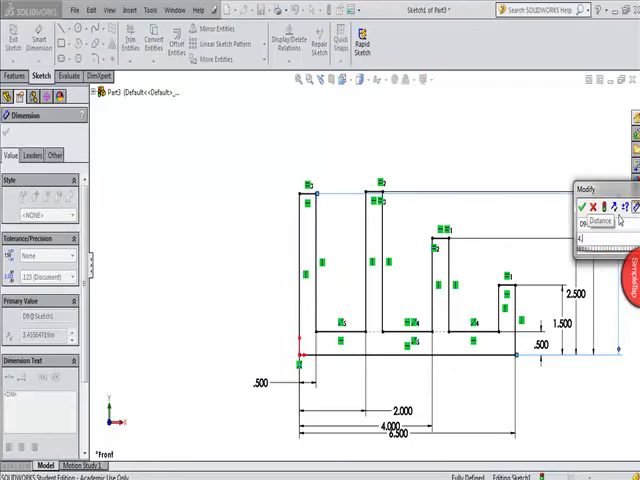
pyautogui.click(588, 206)
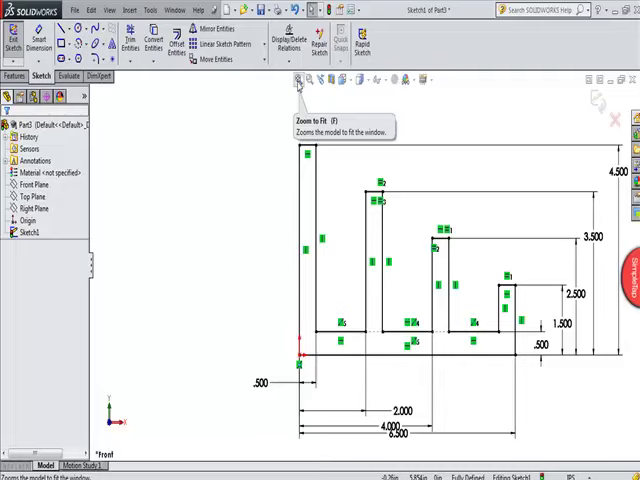
# Step: Zoom to fit the comb sketch and turn off View > Sketch Relations
pyautogui.click(297, 79)
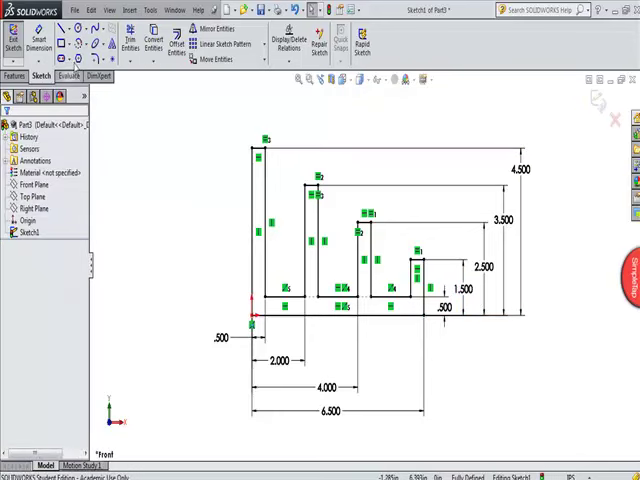
pyautogui.click(107, 10)
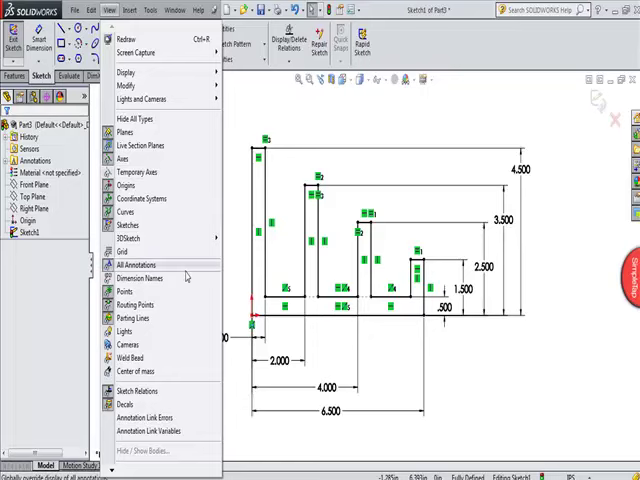
pyautogui.moveTo(143, 390)
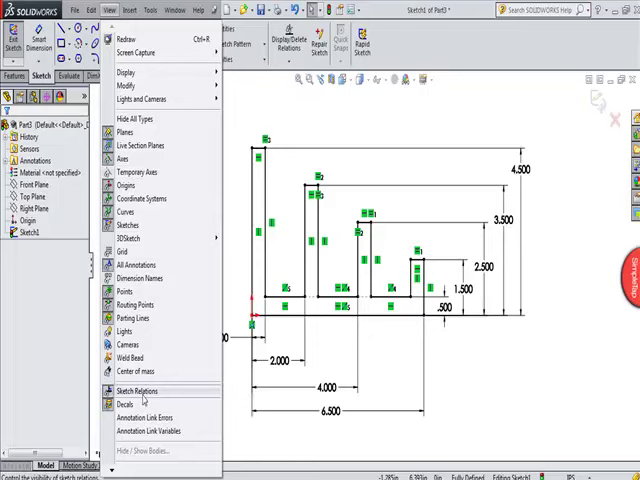
pyautogui.click(139, 390)
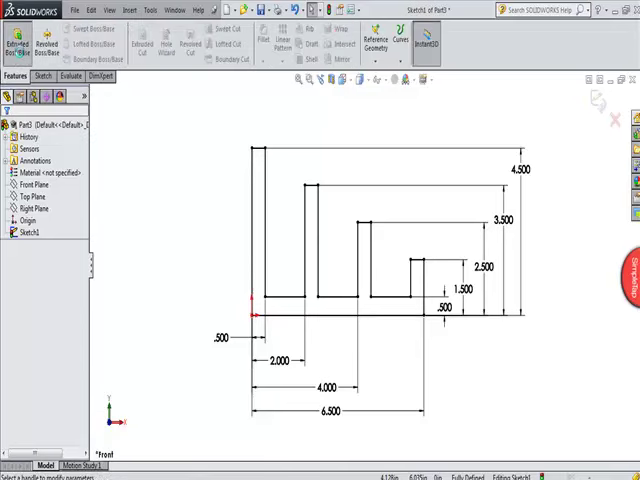
# Step: Extrude the comb profile into the solid Boss-Extrude1
pyautogui.click(13, 40)
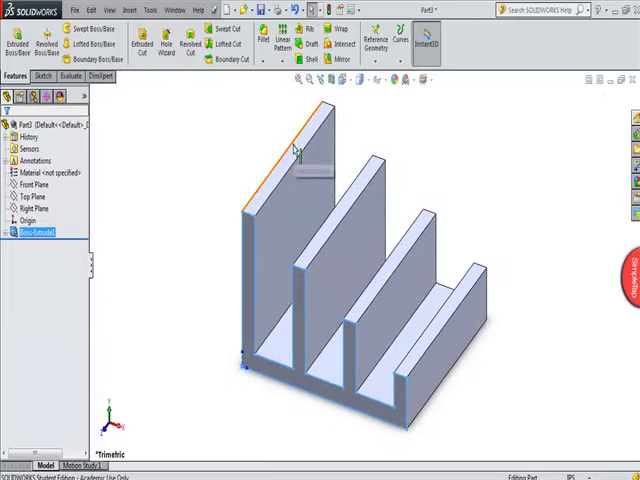
pyautogui.moveTo(300, 150)
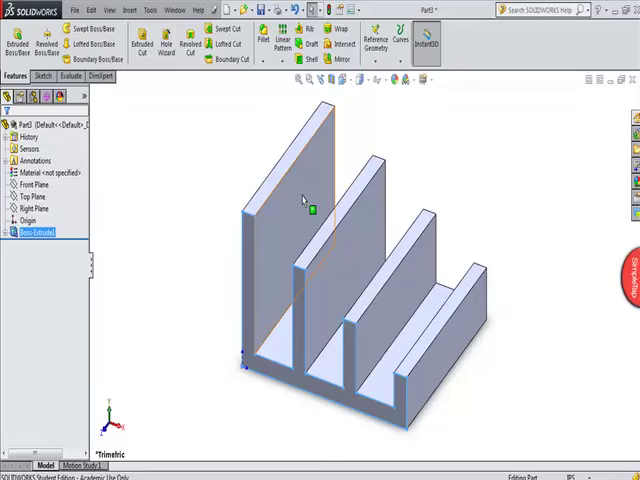
# Step: Sketch a circle on the rib face with 2 in diameter and horizontal and vertical position dimensions
pyautogui.click(295, 200)
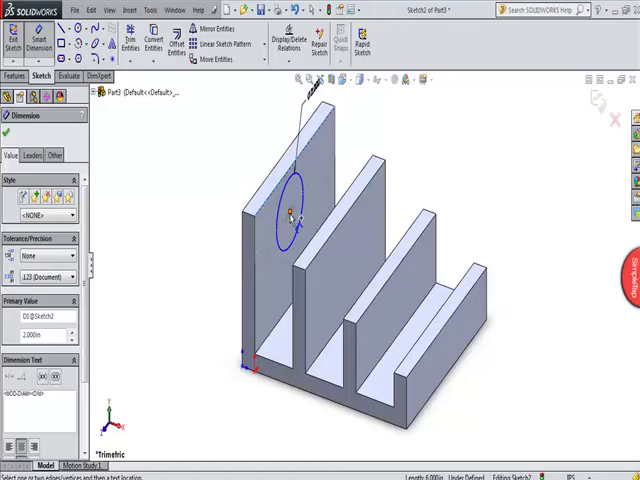
pyautogui.click(288, 212)
pyautogui.write('2.3')
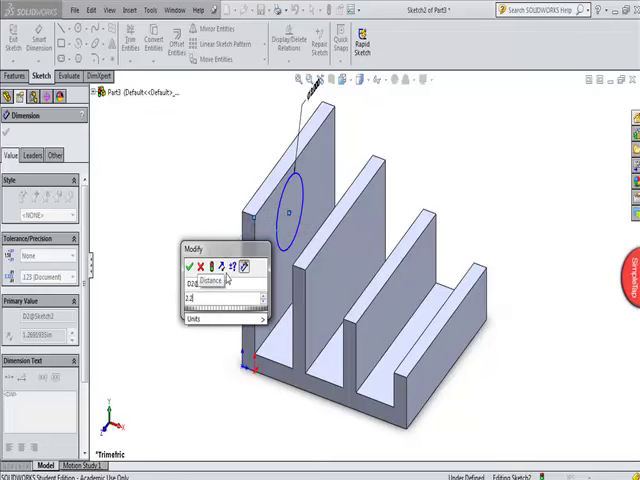
pyautogui.click(193, 267)
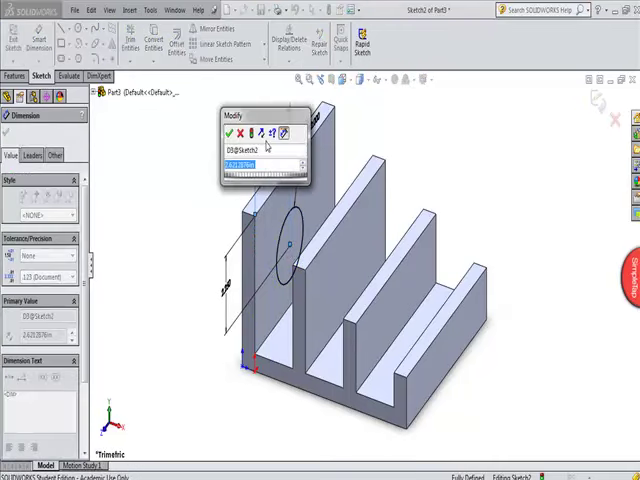
pyautogui.click(238, 133)
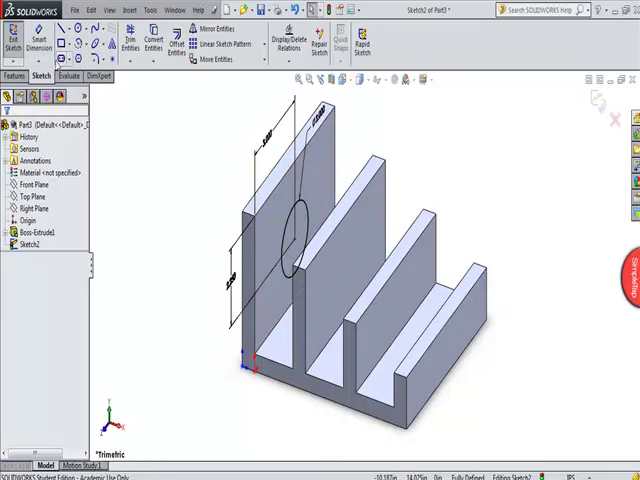
# Step: Extrude the circle Up To Surface through the ribs to the far face, then view isometric
pyautogui.click(18, 76)
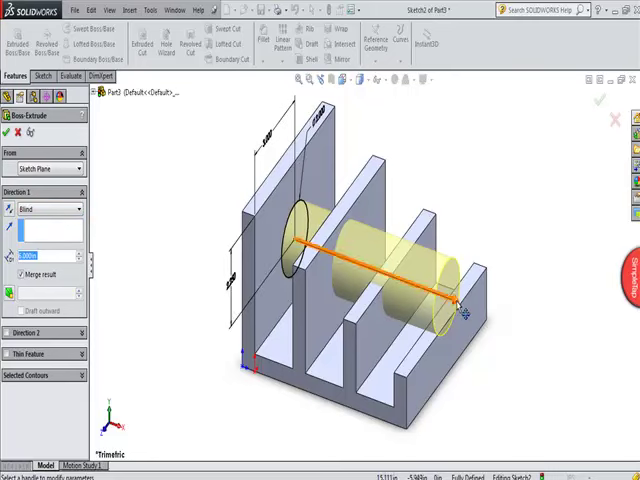
pyautogui.moveTo(465, 305); pyautogui.dragTo(375, 280)
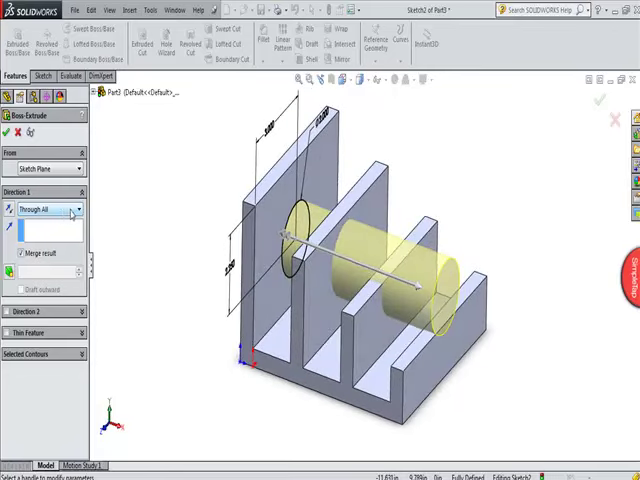
pyautogui.click(45, 209)
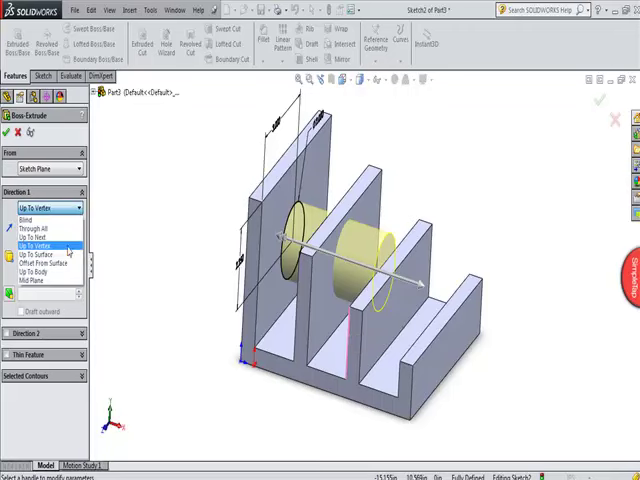
pyautogui.click(40, 256)
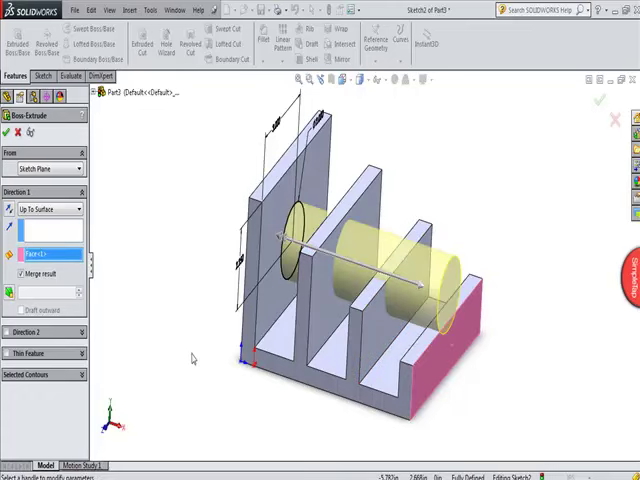
pyautogui.moveTo(195, 352)
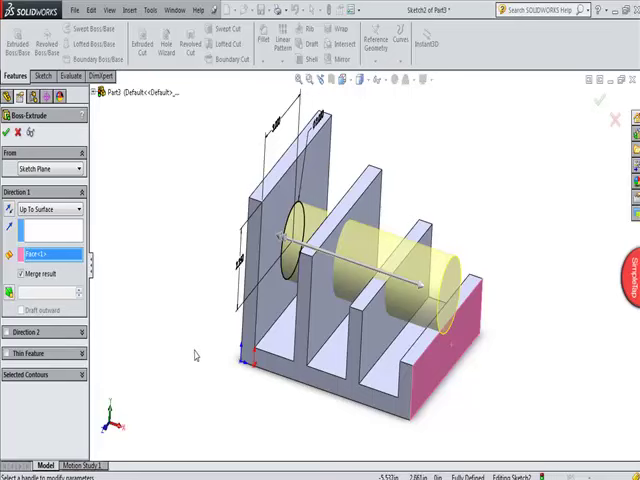
pyautogui.moveTo(111, 181)
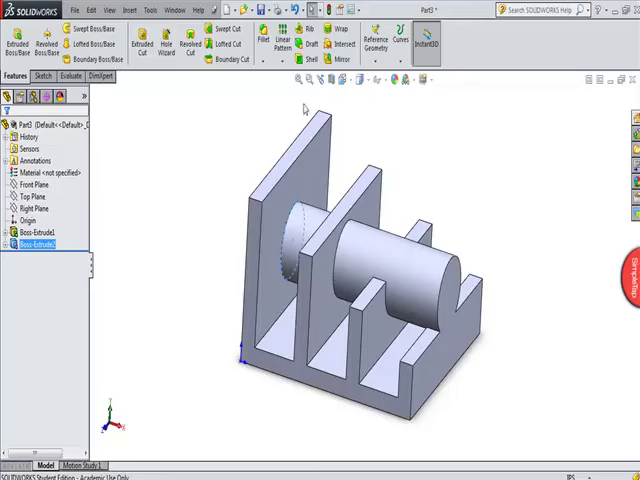
pyautogui.click(349, 80)
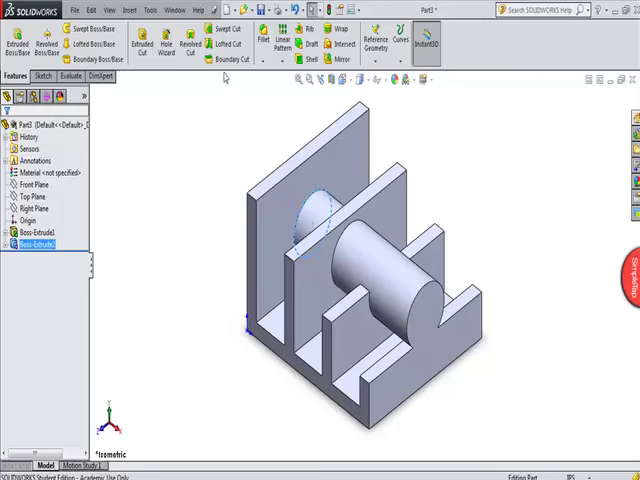
pyautogui.moveTo(147, 40)
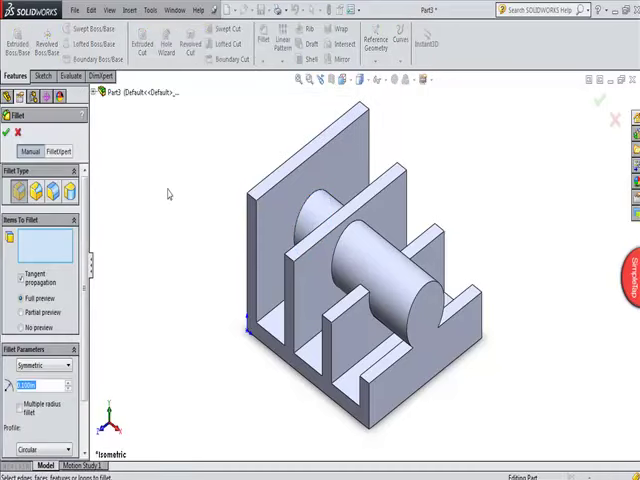
pyautogui.moveTo(166, 200)
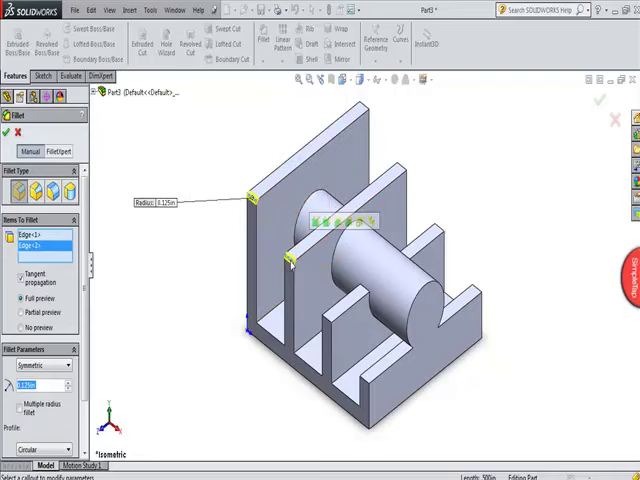
# Step: Select the remaining rib edges for the 0.125 in fillet
pyautogui.click(385, 375)
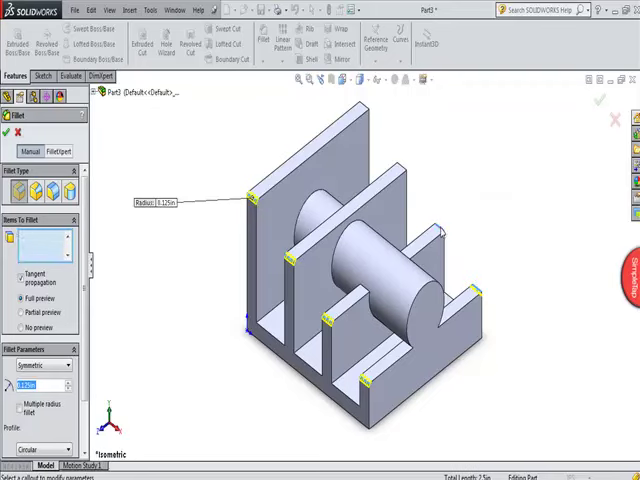
pyautogui.click(438, 230)
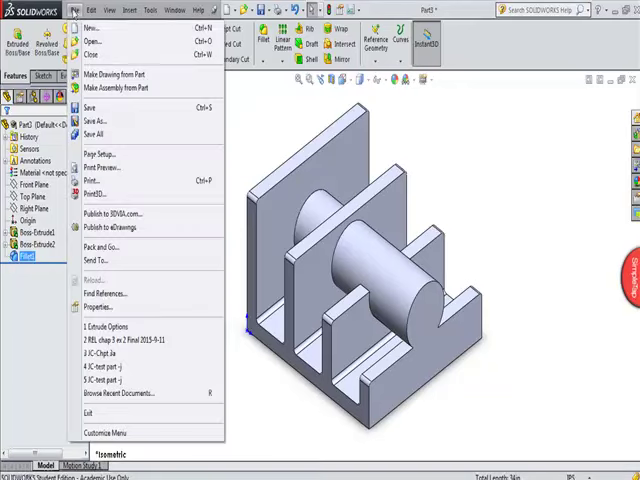
# Step: Save the part as 'Extrude Options 2'
pyautogui.click(97, 118)
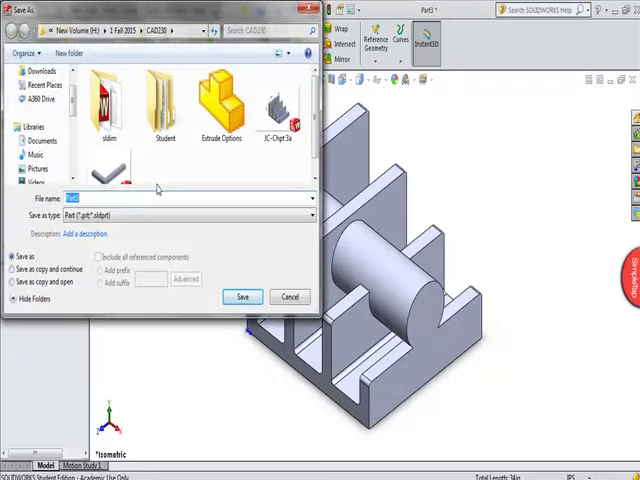
pyautogui.write('Extrude Options 2')
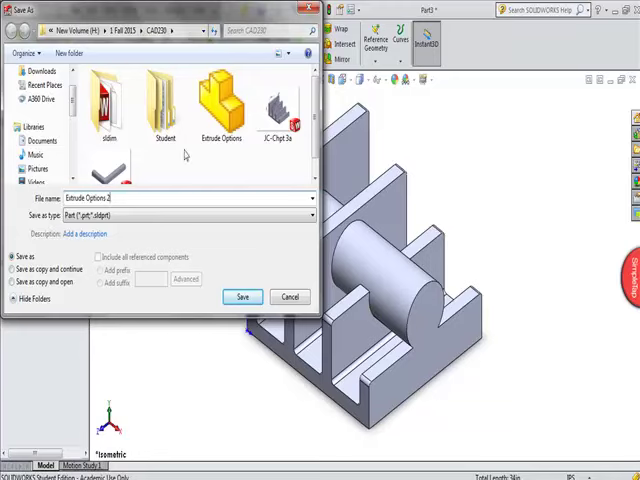
pyautogui.click(243, 296)
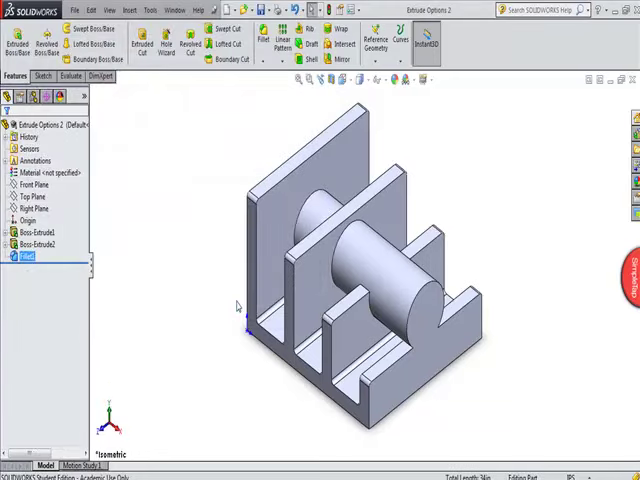